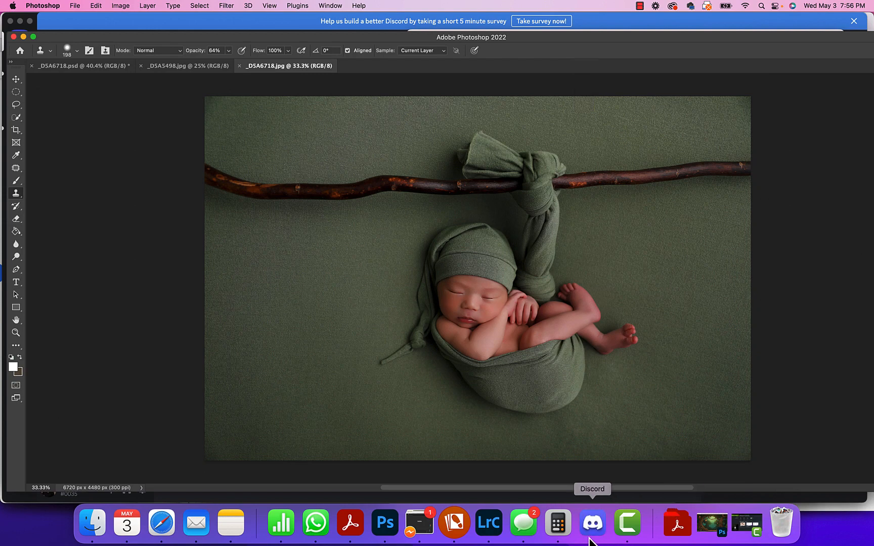
Review the Midjourney Bot chat in Discord to find the upscaled cartoon jungle background image.
left_click(591, 522)
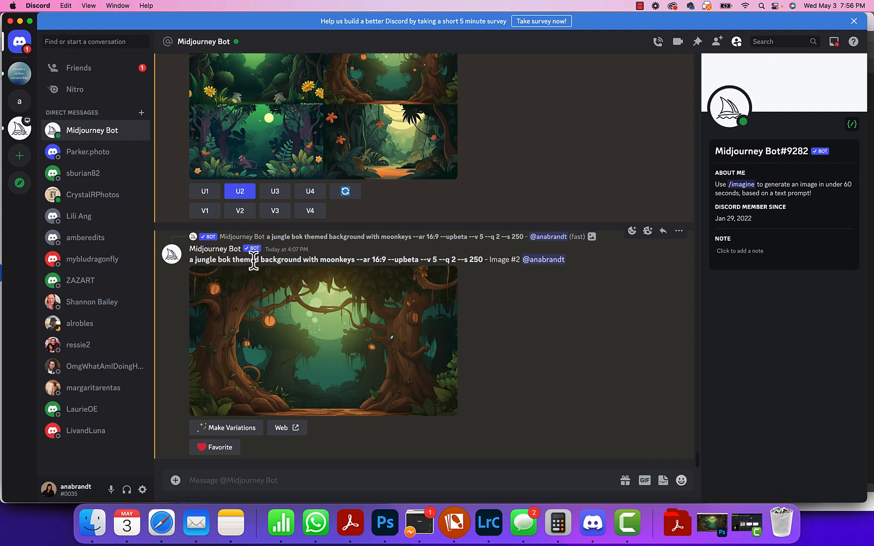
mouse_move(341, 261)
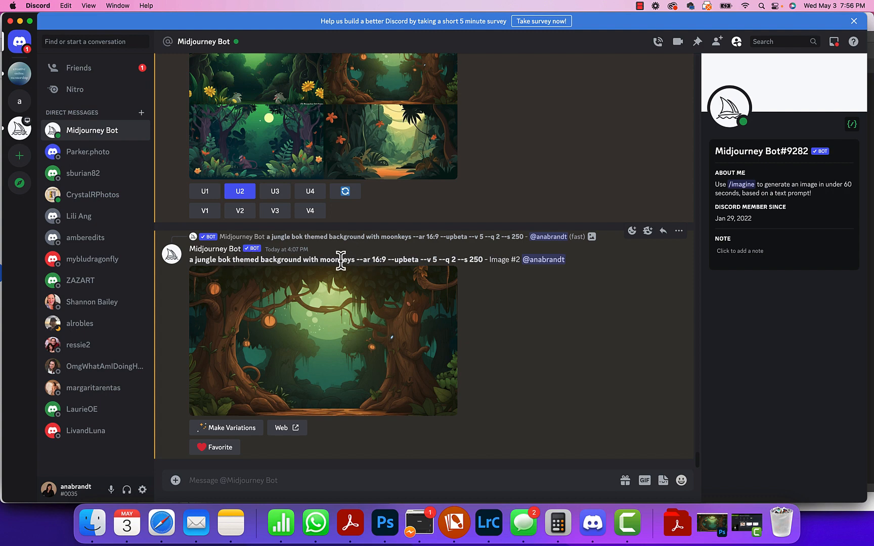
mouse_move(328, 261)
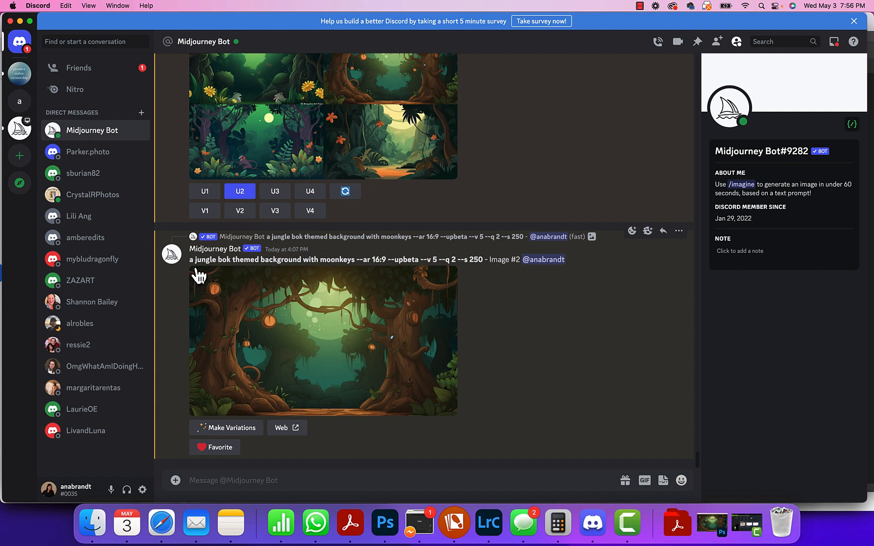
mouse_move(335, 258)
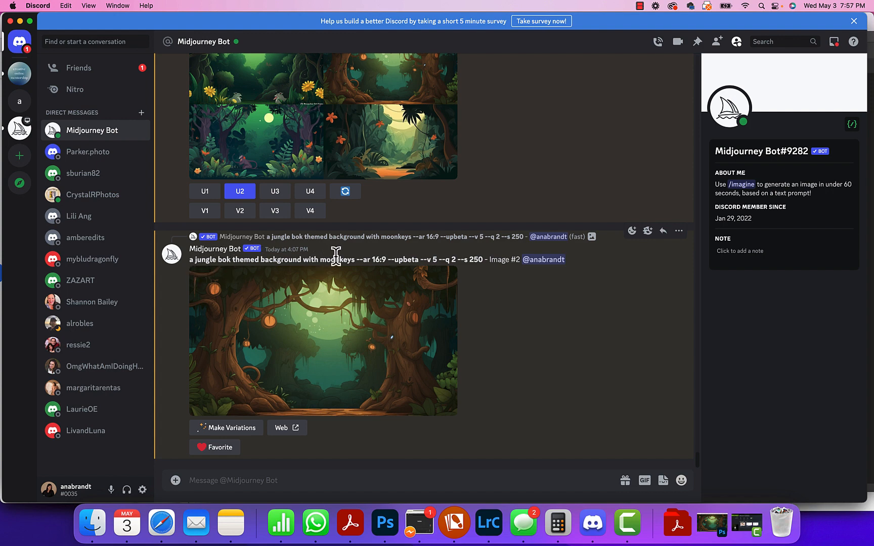
mouse_move(384, 265)
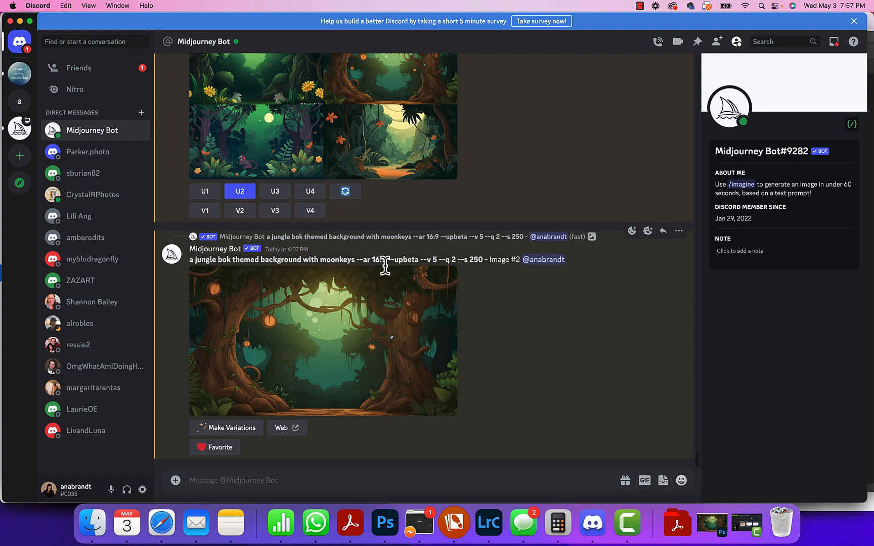
mouse_move(387, 279)
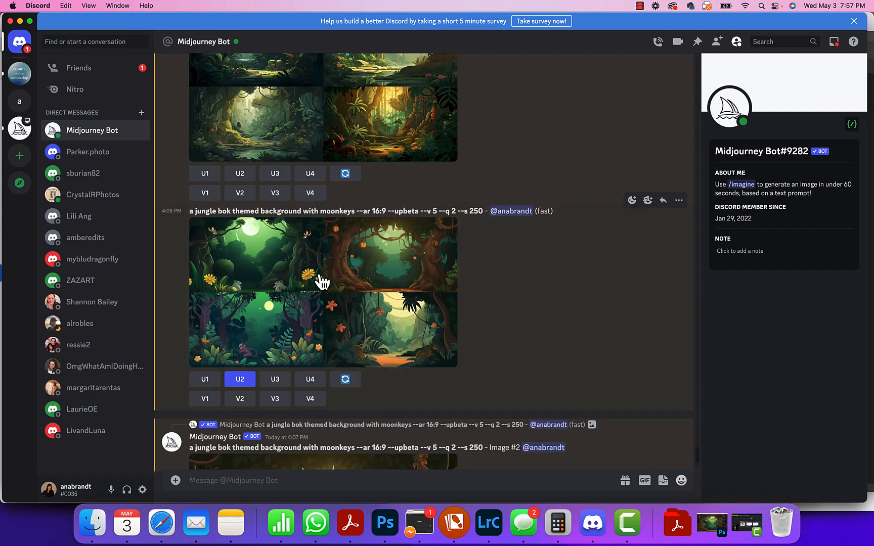
mouse_move(392, 273)
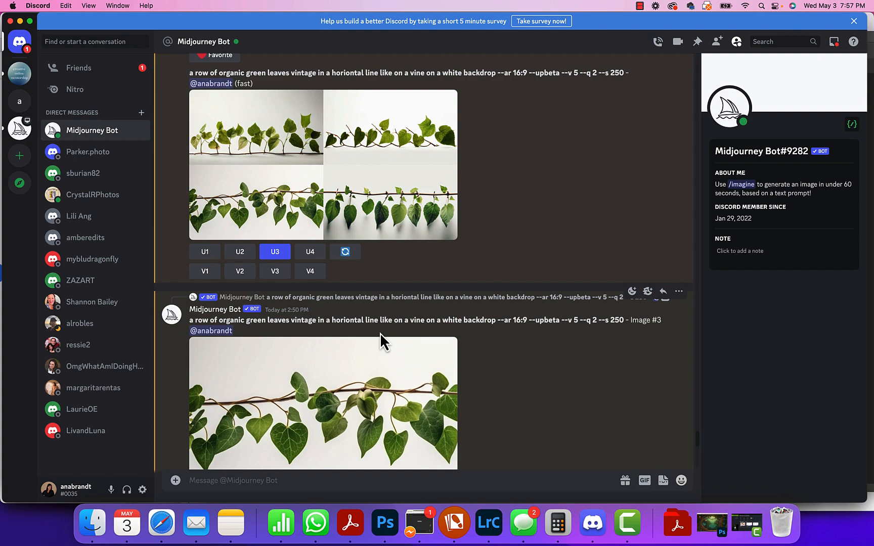
scroll("down", 3)
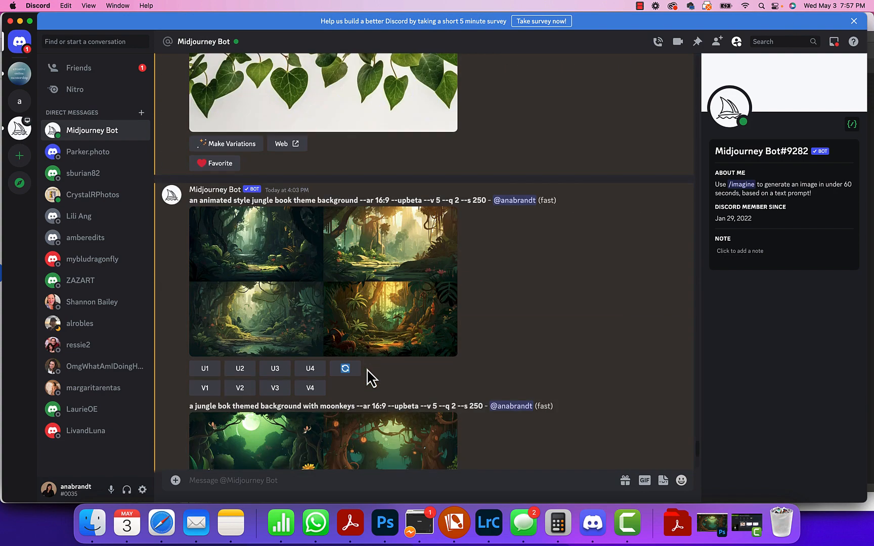
mouse_move(359, 279)
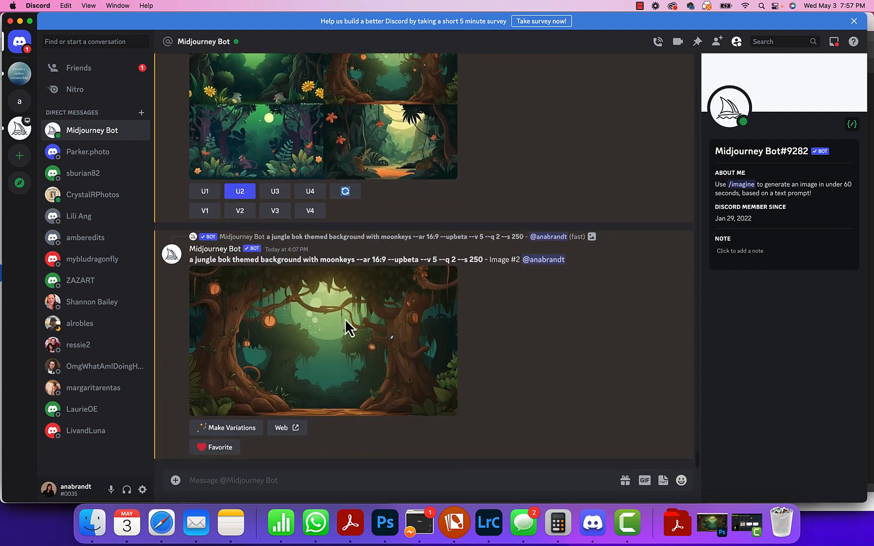
right_click(346, 328)
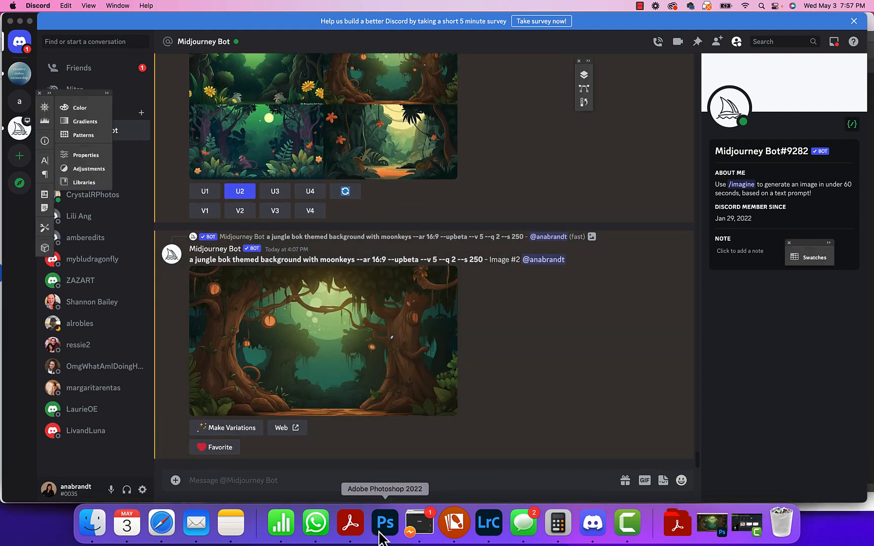
Compare the _DSA6718.psd jungle composite with the original _DSA6718.jpg green-backdrop photo.
left_click(385, 523)
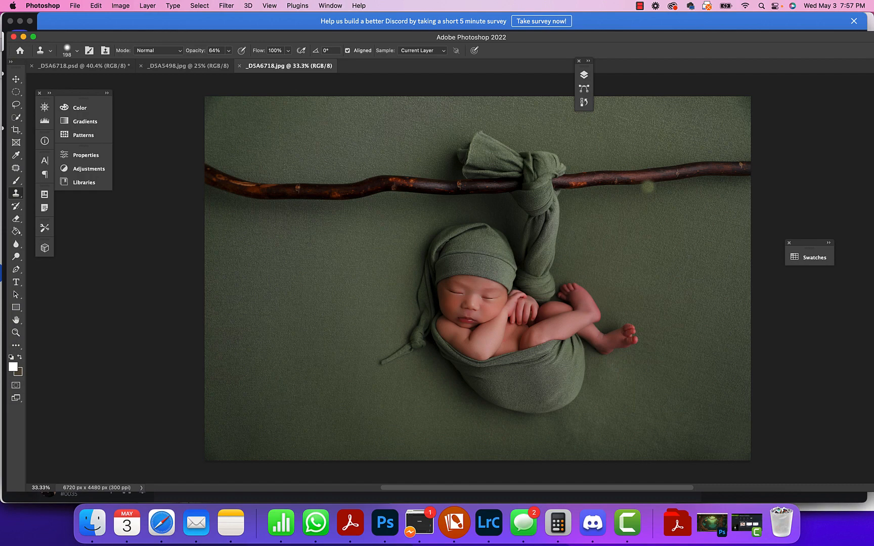
left_click(81, 65)
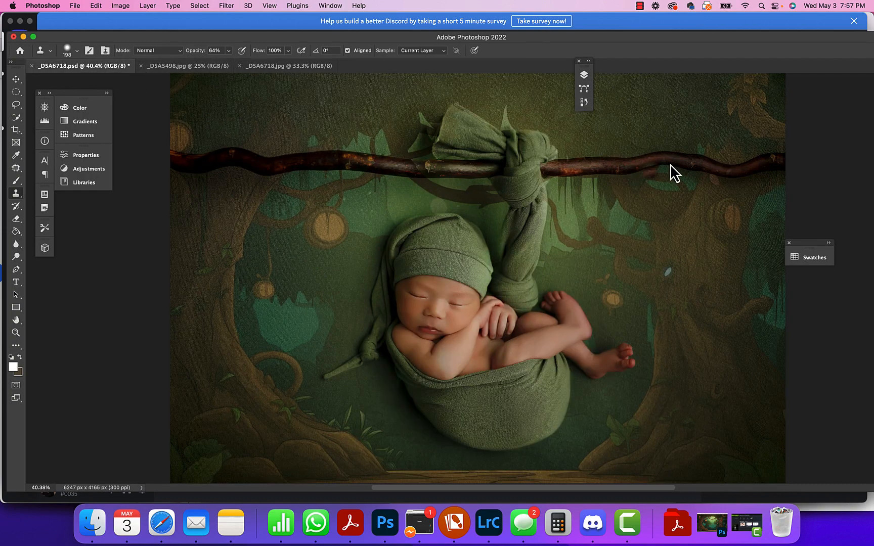
left_click(286, 66)
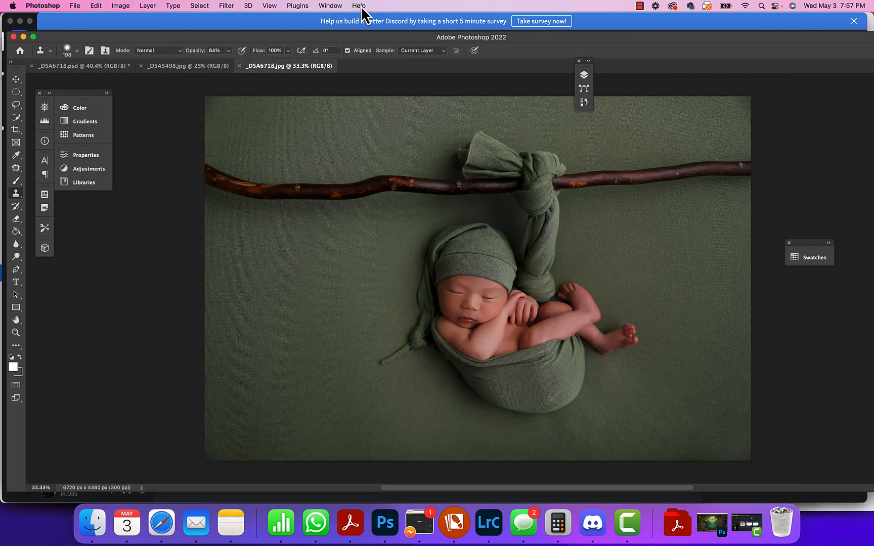
left_click(226, 6)
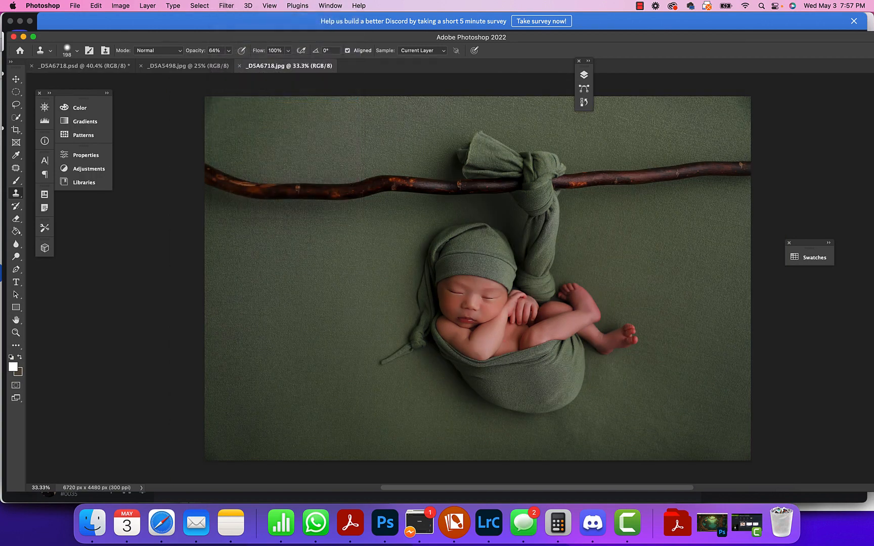
Forward-warp the hanging branch and the lower edge of the wrap in Liquify and apply it.
left_click(226, 6)
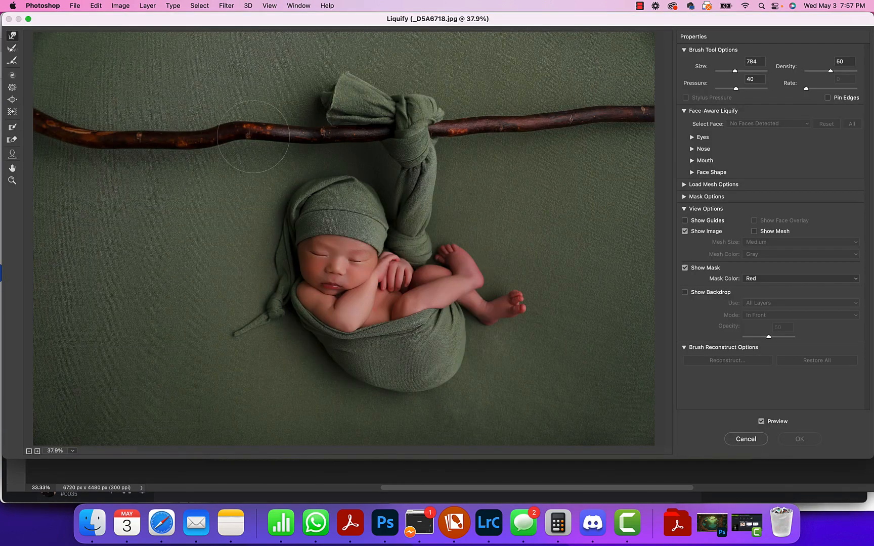
left_click_drag(255, 136, 148, 122)
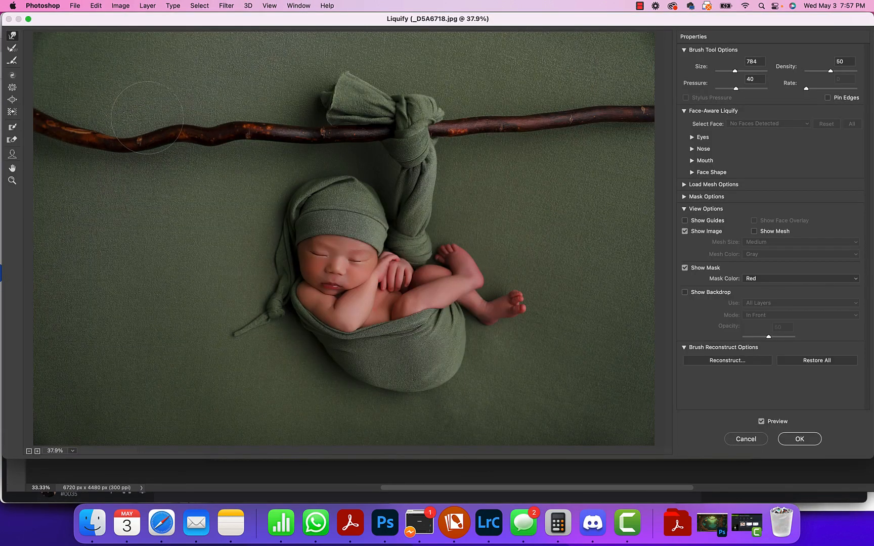
left_click_drag(148, 117, 493, 131)
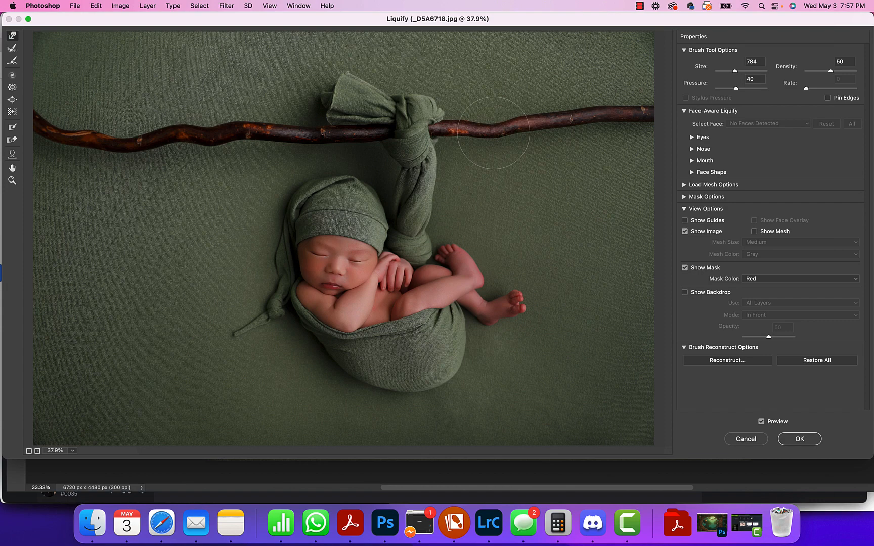
left_click_drag(493, 132, 624, 122)
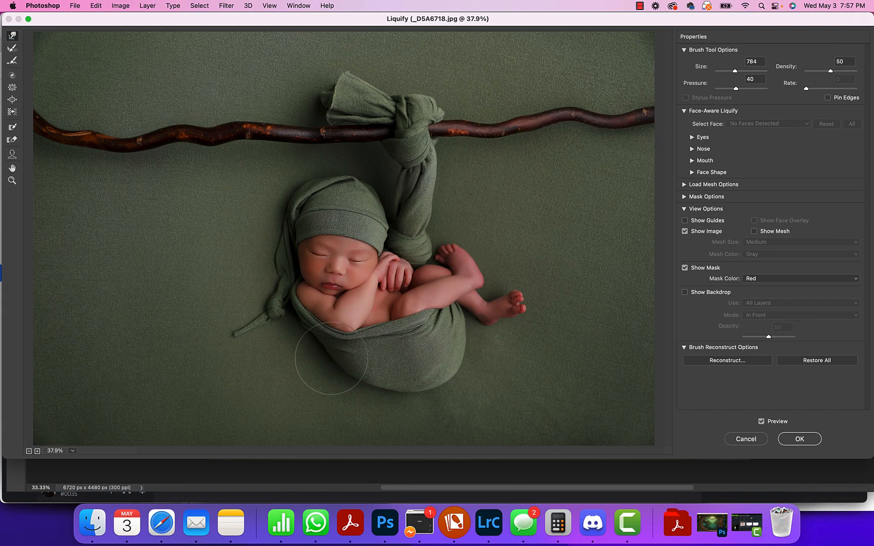
left_click_drag(331, 359, 395, 387)
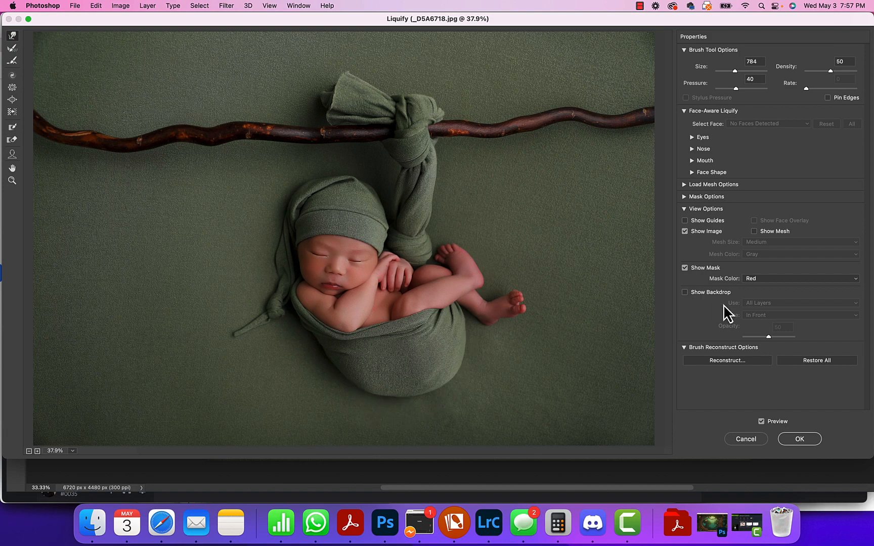
left_click(798, 439)
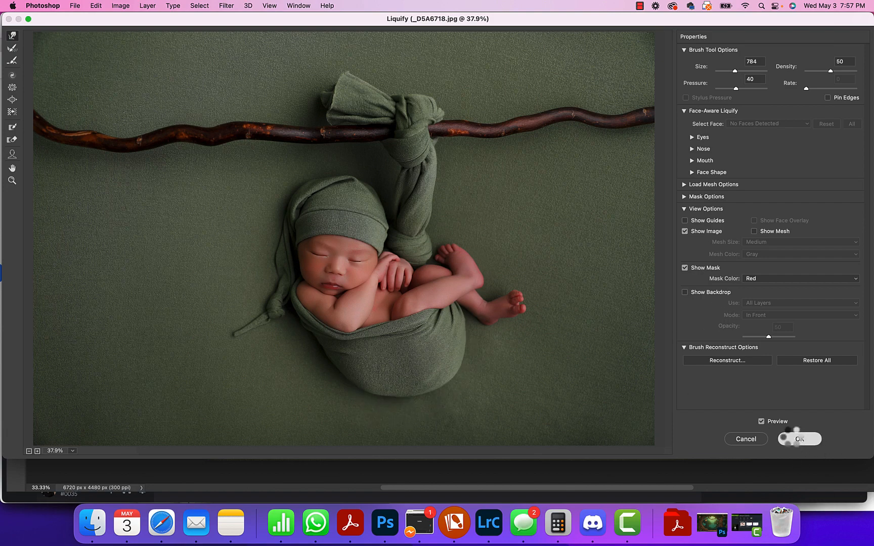
Run LSP > Texture Action from the Texture Pack Mini Action set in the Actions panel.
left_click(798, 439)
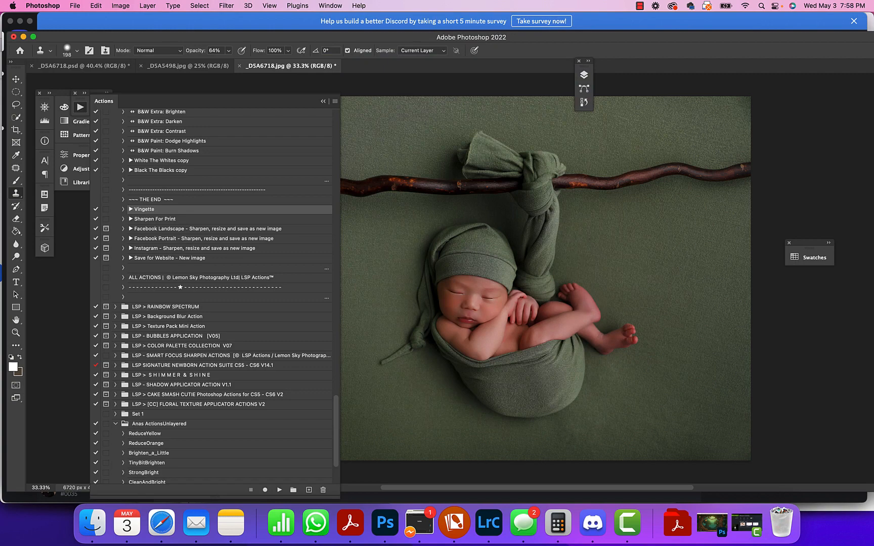
scroll("down", 3)
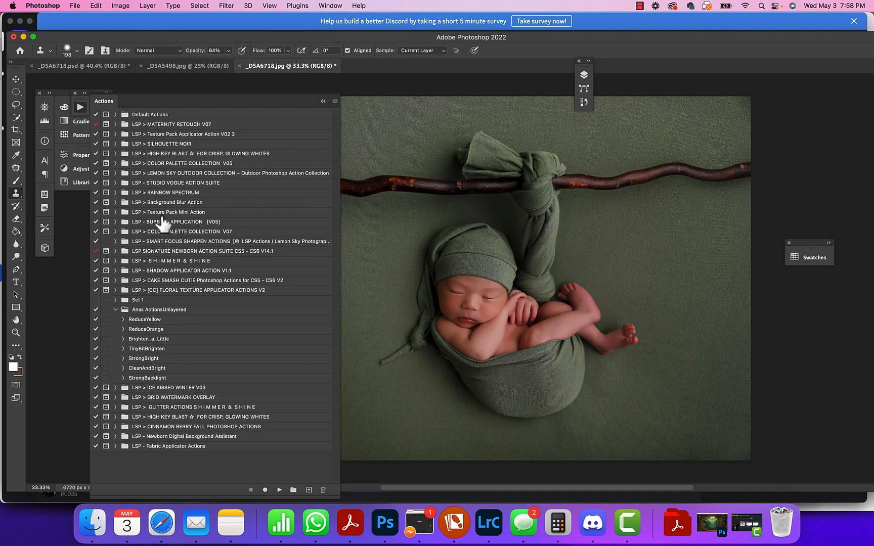
left_click(115, 211)
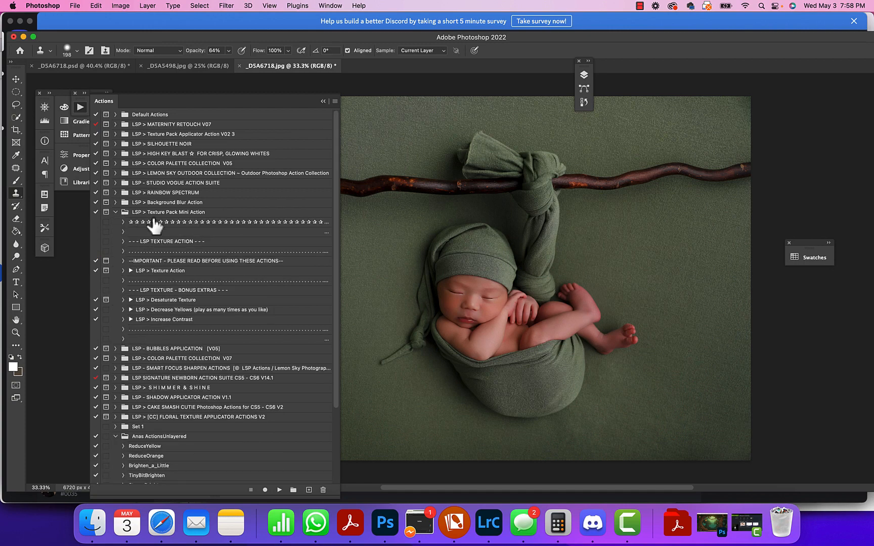
left_click(160, 271)
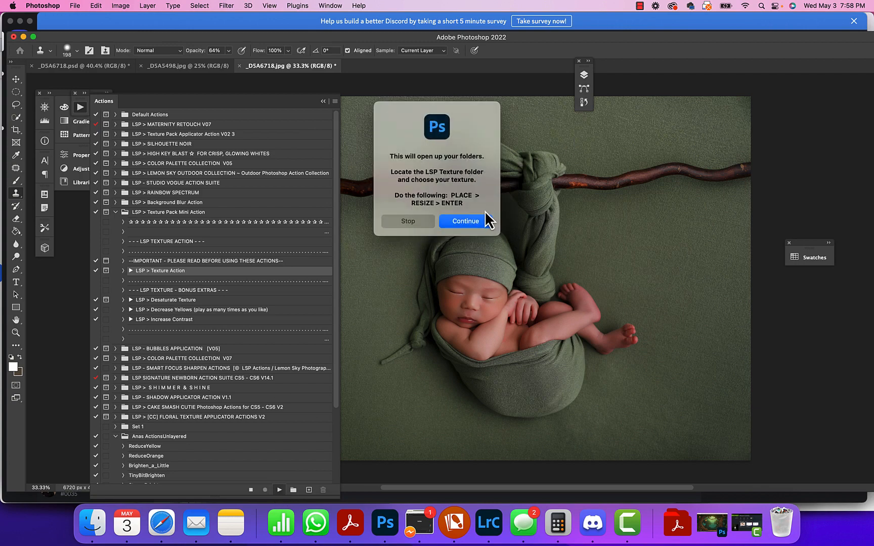
Place the jungle background PNG from Downloads as the texture over the newborn photo.
left_click(462, 220)
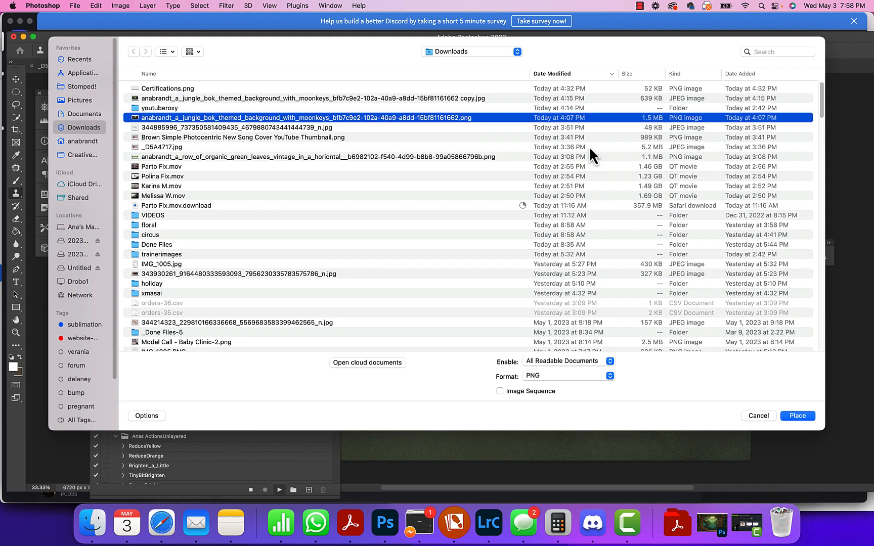
left_click(797, 416)
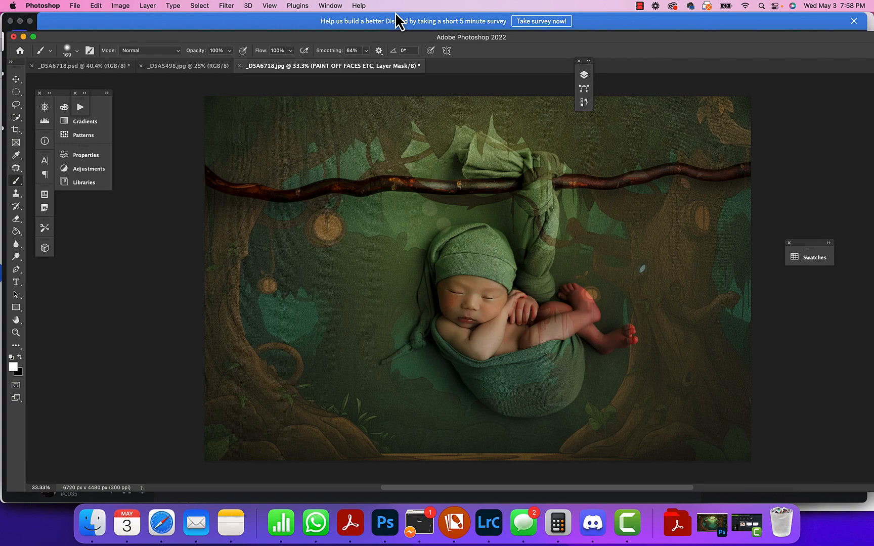
Brush black on the PAINT OFF FACES ETC mask to clear the texture from the baby's face and hat.
left_click(297, 6)
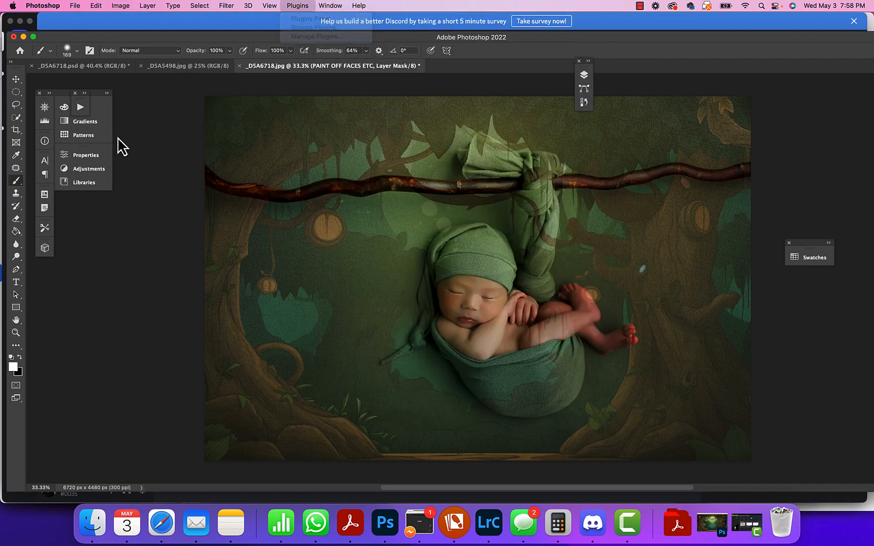
left_click(75, 51)
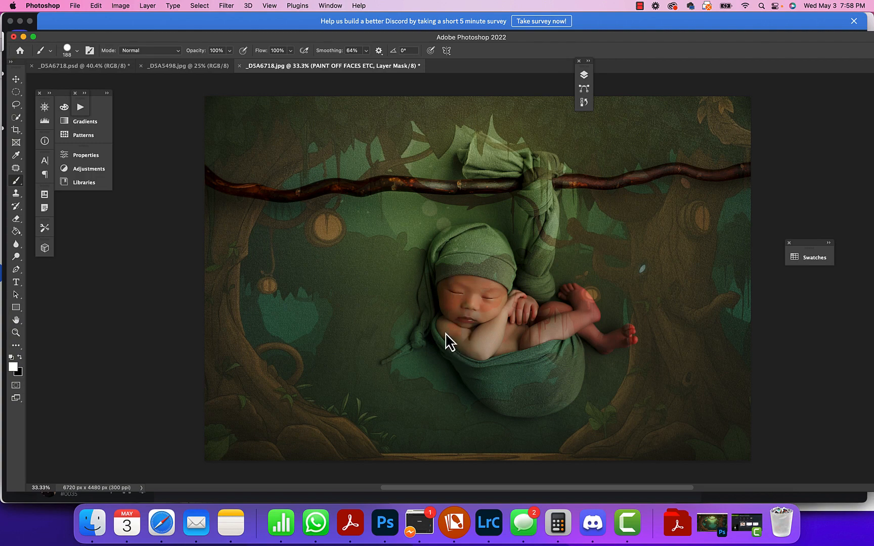
mouse_move(443, 331)
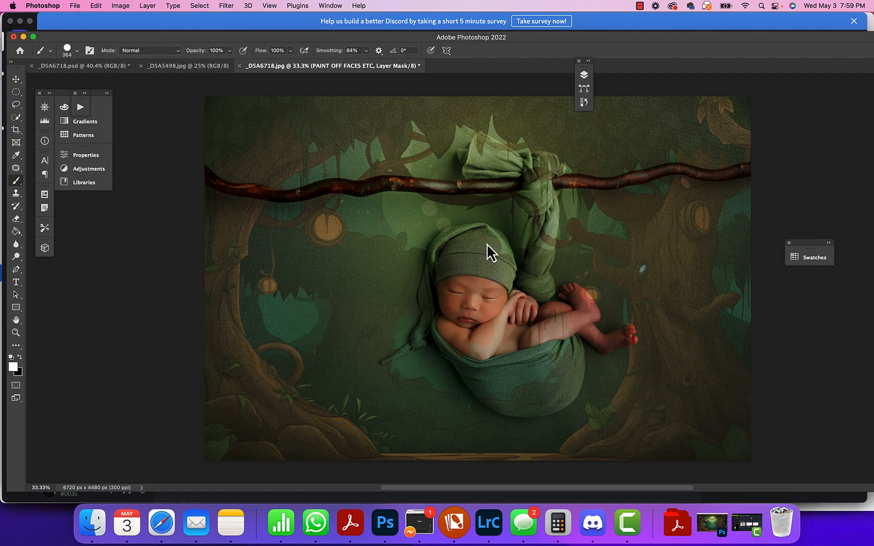
left_click(75, 50)
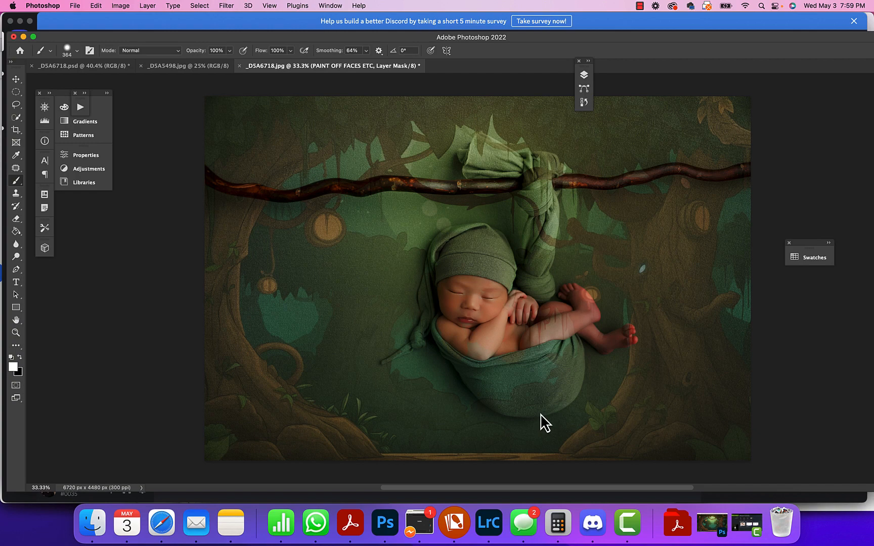
mouse_move(470, 217)
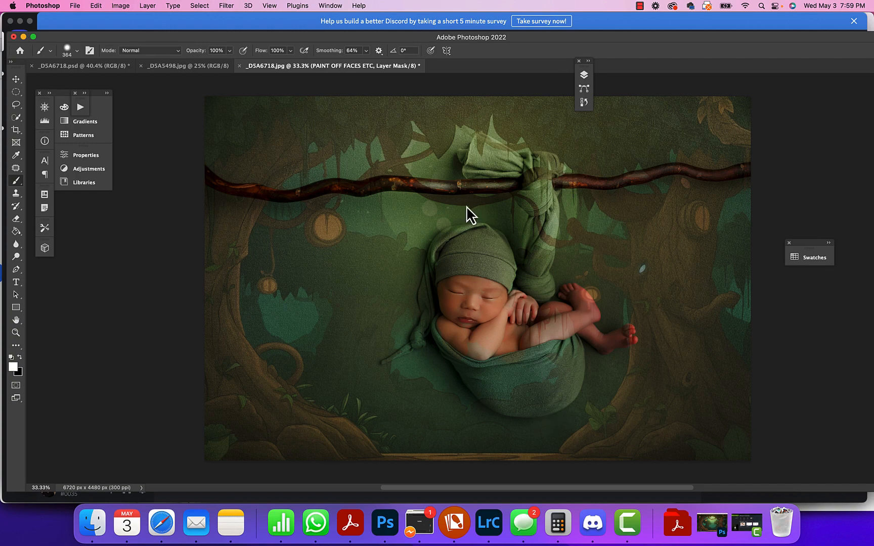
mouse_move(401, 78)
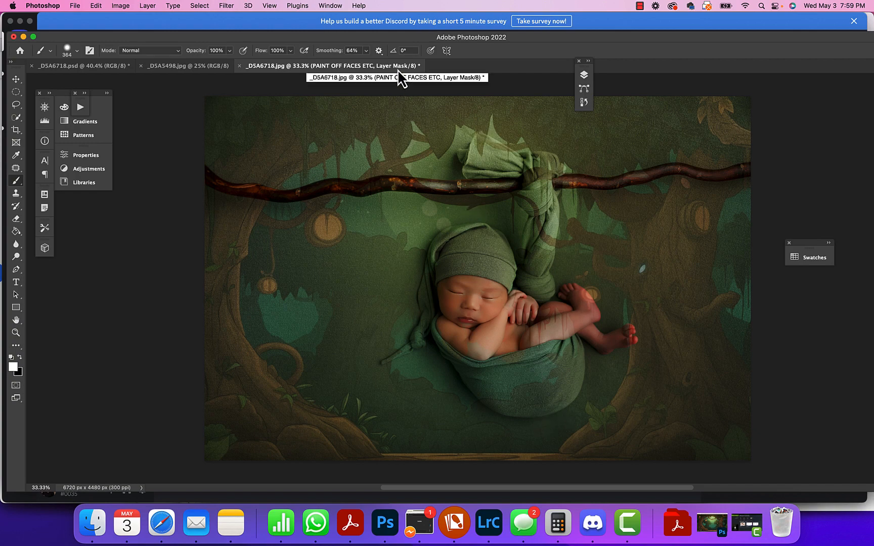